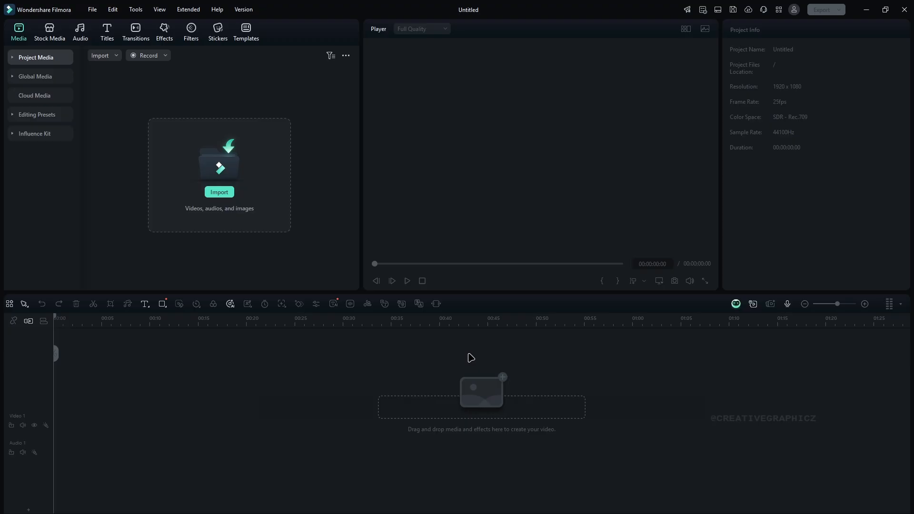
mouse_move(417, 356)
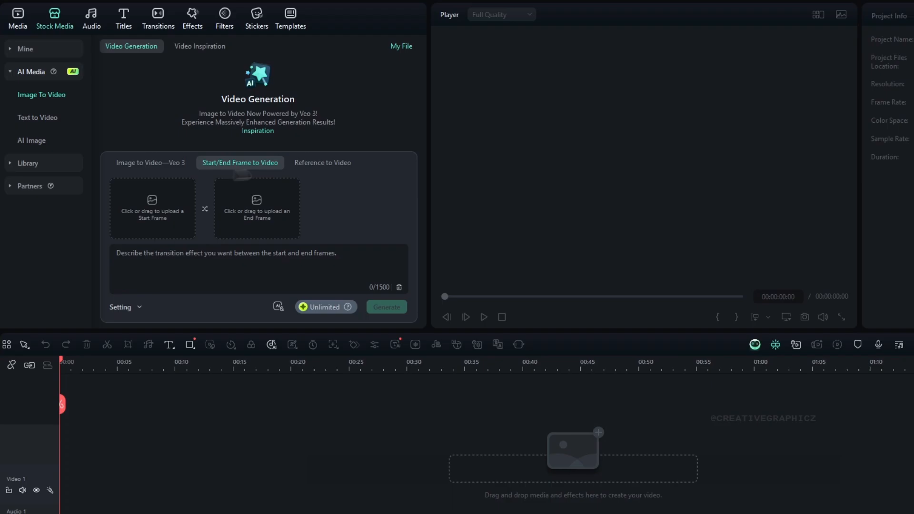
mouse_move(242, 172)
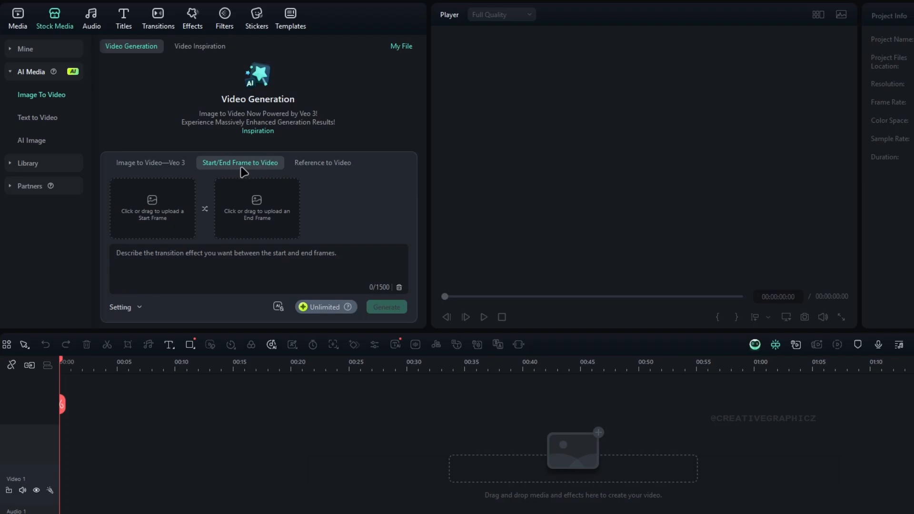
mouse_move(265, 218)
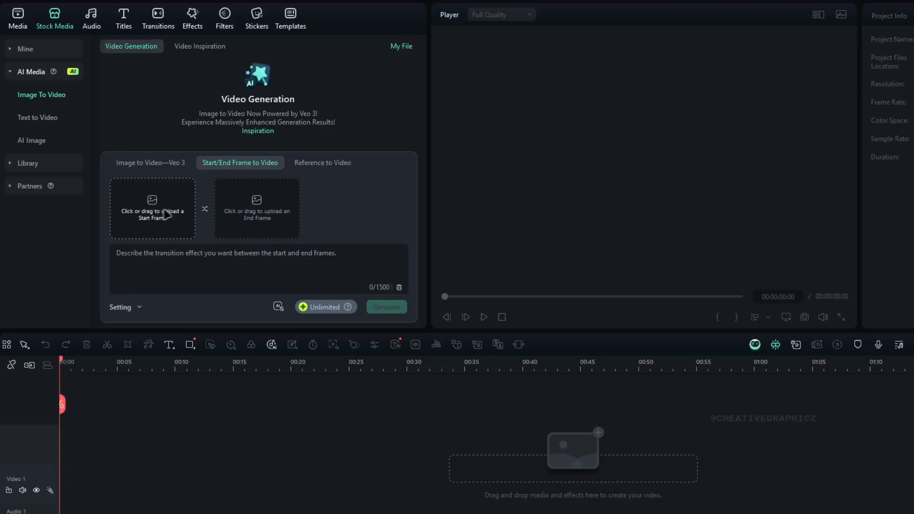
Step: Load the street photo as the start frame and the Manhattan Bridge image as the end frame
left_click(152, 208)
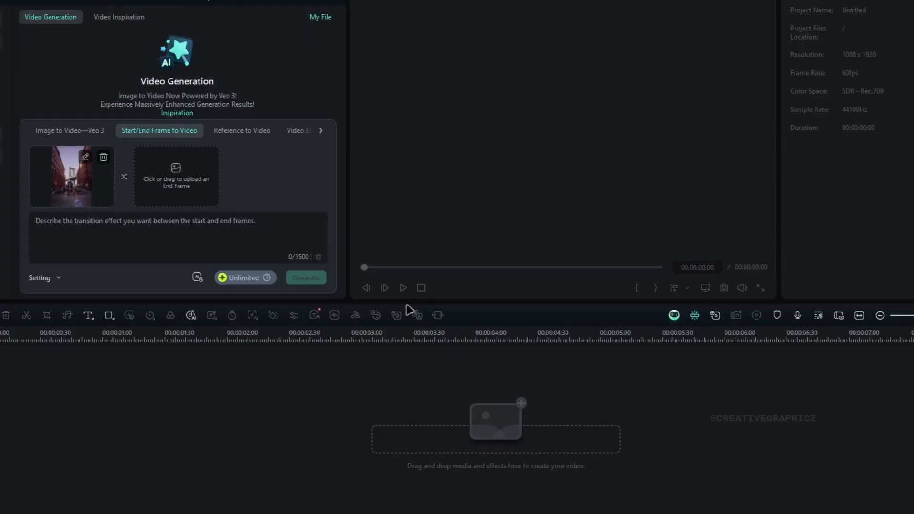
left_click(175, 176)
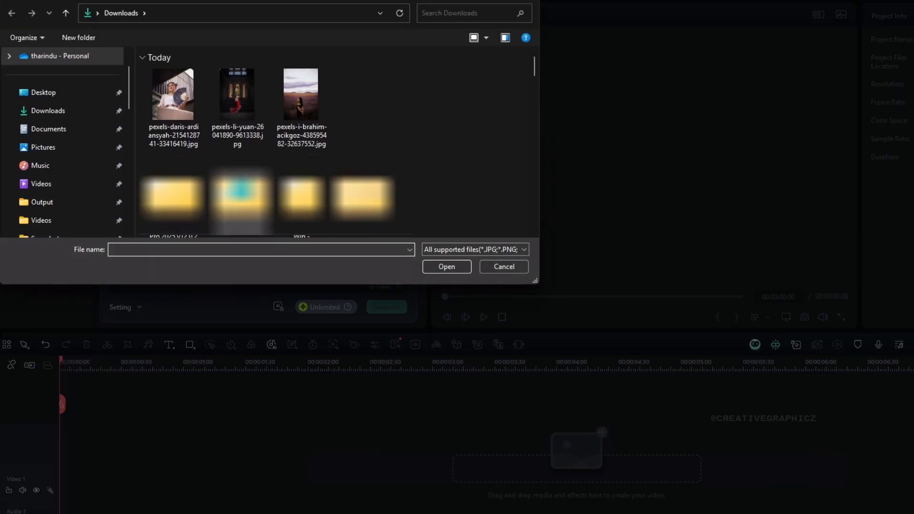
left_click(447, 267)
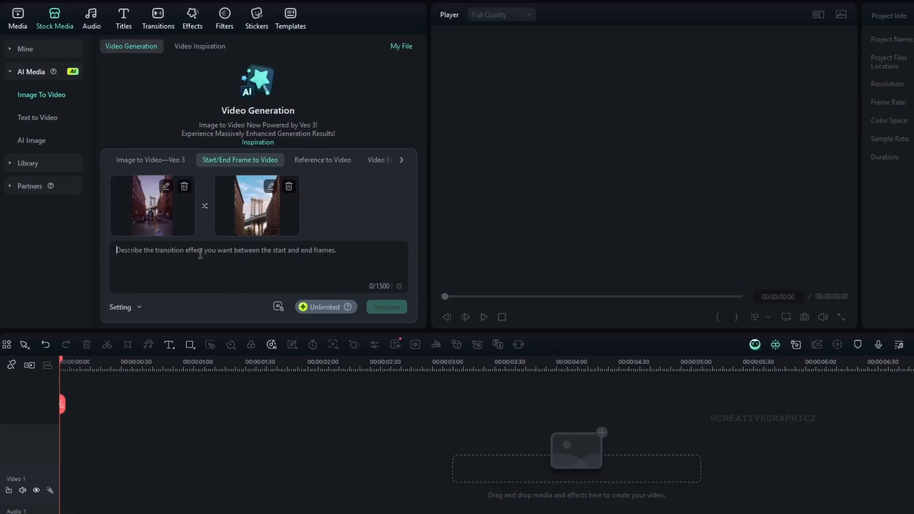
Step: Enter the prompt 'transition to last frame' for the frame-to-frame effect
type("transition to last")
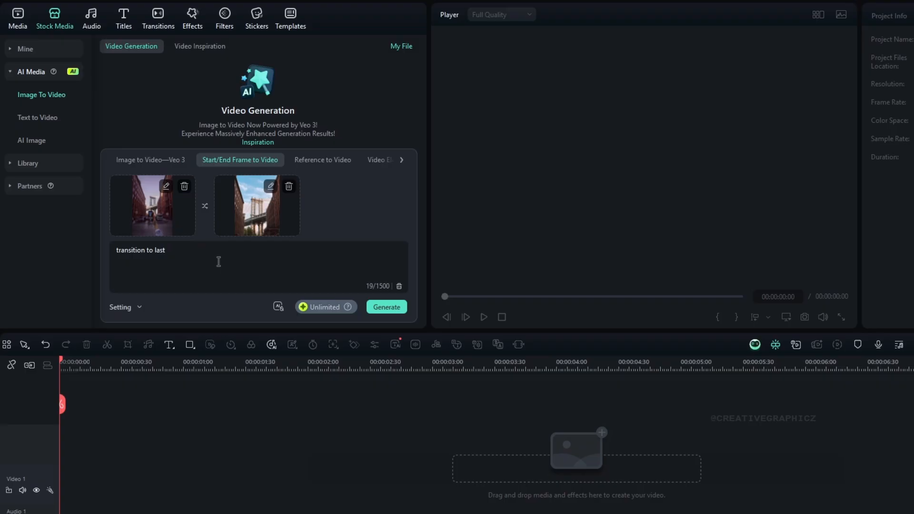
type("frame")
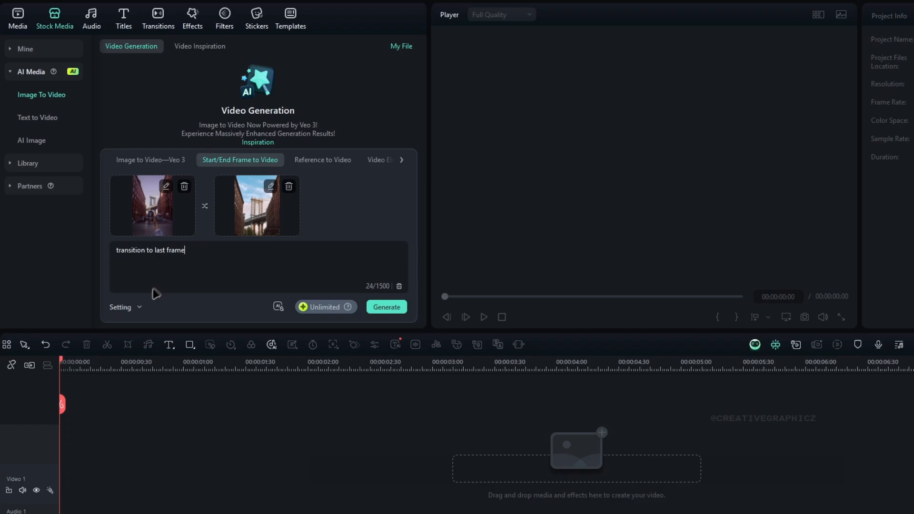
left_click(123, 307)
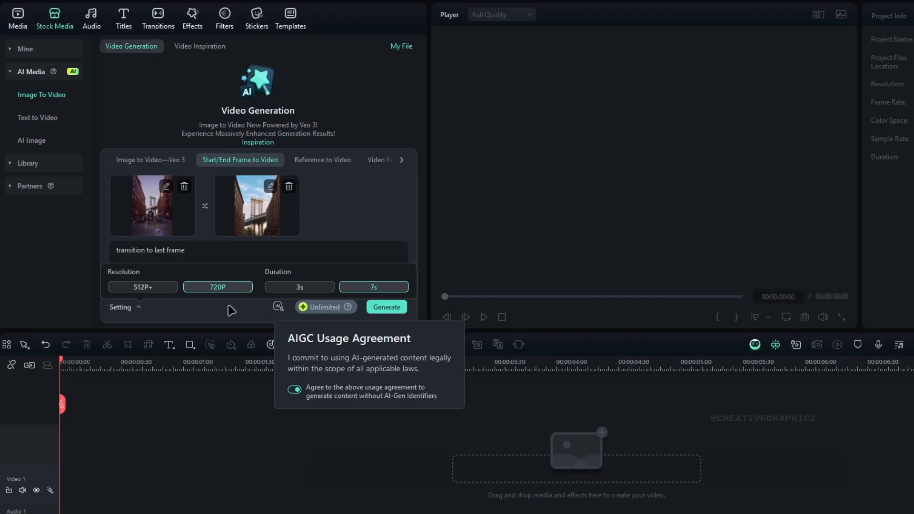
Step: Generate the 720P, 7-second transition video and check its progress in the task list
left_click(386, 307)
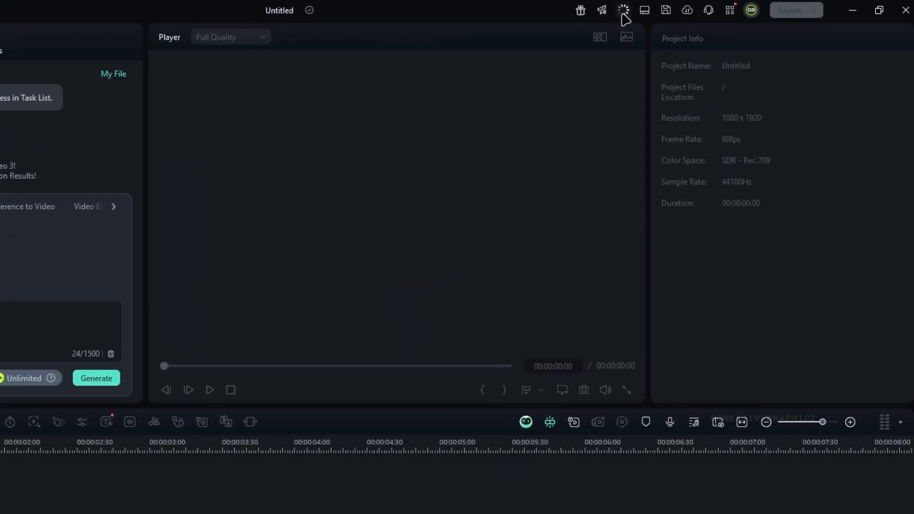
left_click(623, 10)
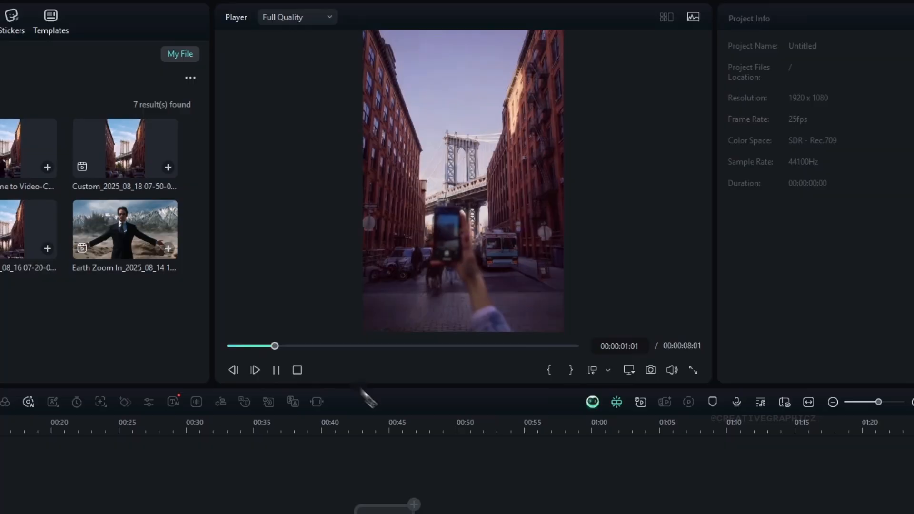
Step: Preview the generated street-to-bridge clip and drag it onto the project timeline
left_click_drag(275, 345, 359, 346)
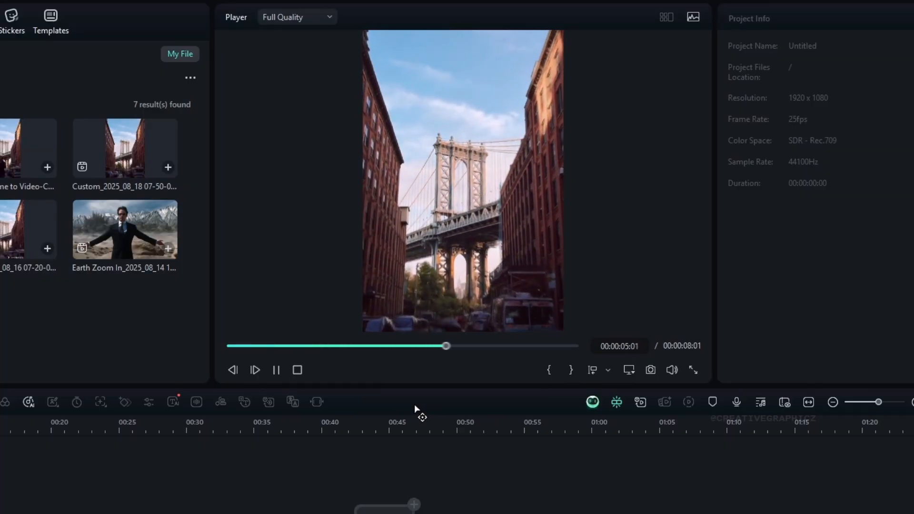
left_click_drag(446, 345, 530, 345)
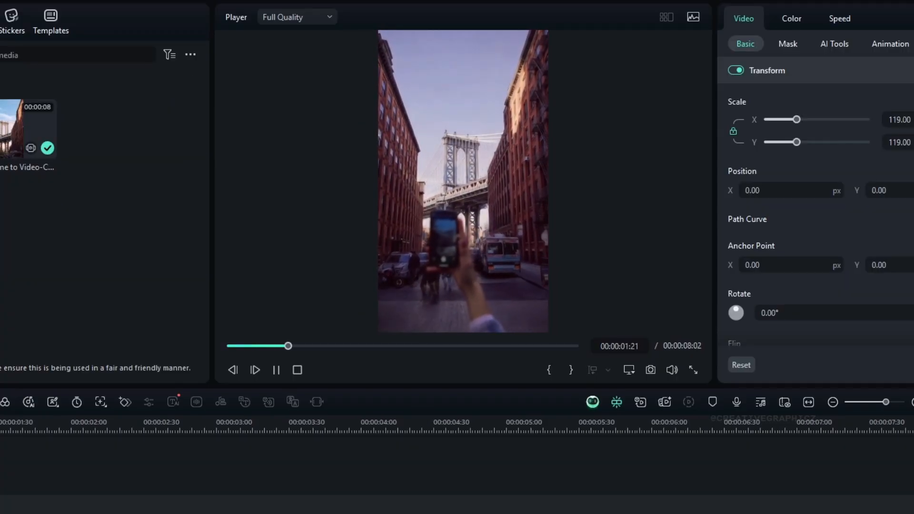
Step: Add the lavender field clip of a woman to the timeline and preview it
left_click_drag(288, 346, 374, 346)
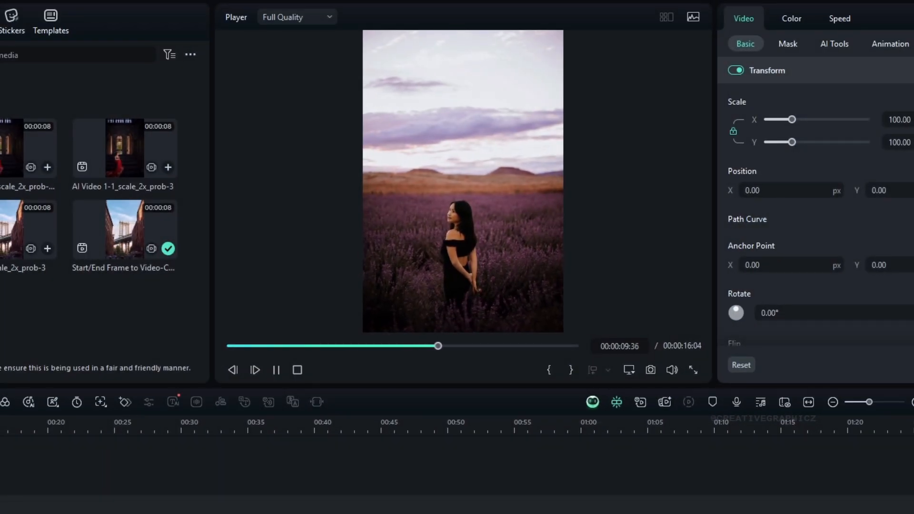
left_click_drag(438, 346, 481, 345)
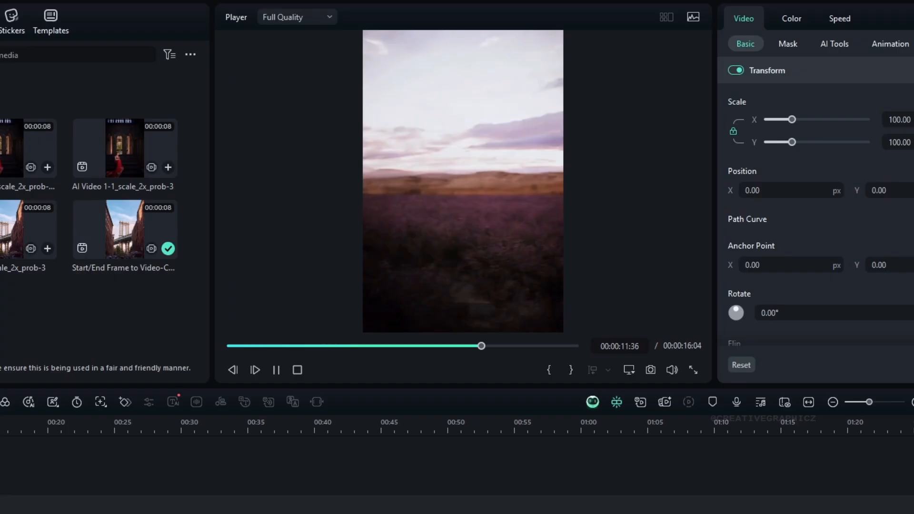